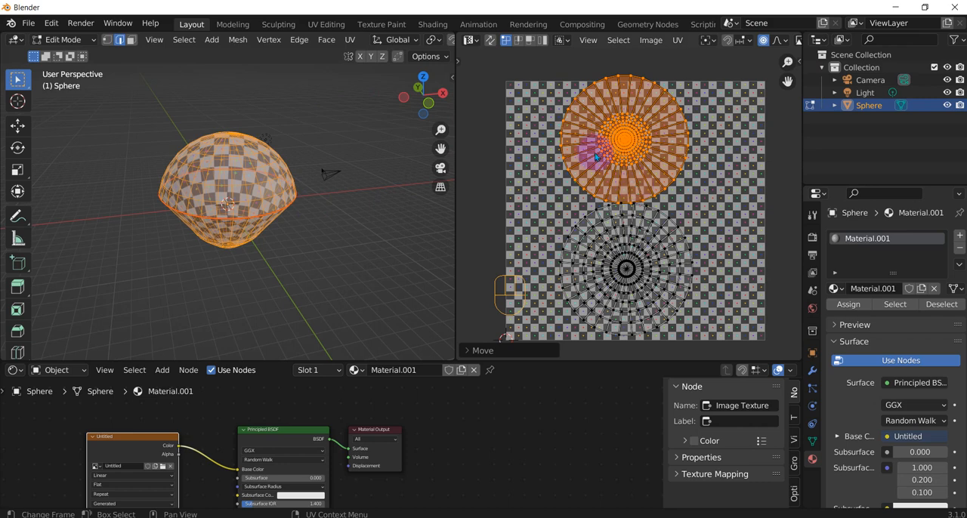
# - Drag one UV island off the other, then Pack Islands so both sit side by side
pyautogui.moveTo(597, 155); pyautogui.dragTo(717, 303)
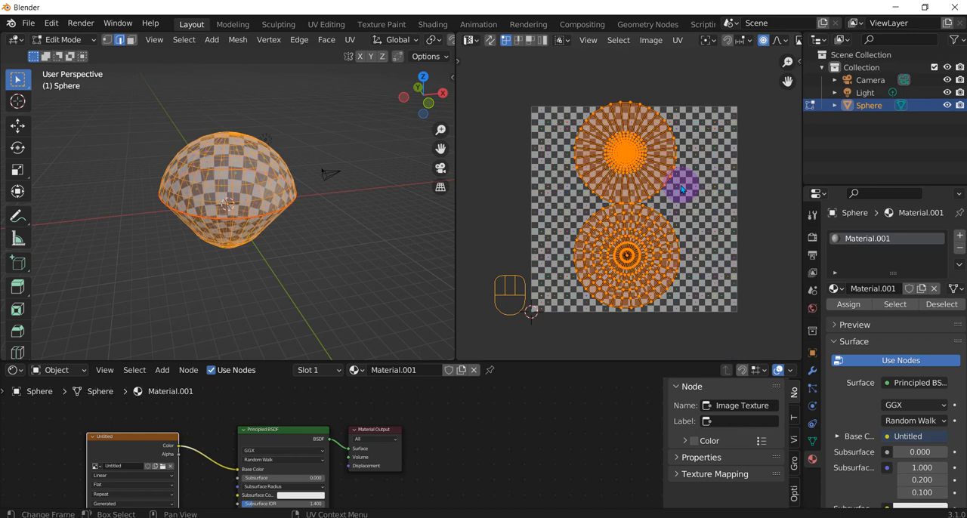
pyautogui.click(677, 40)
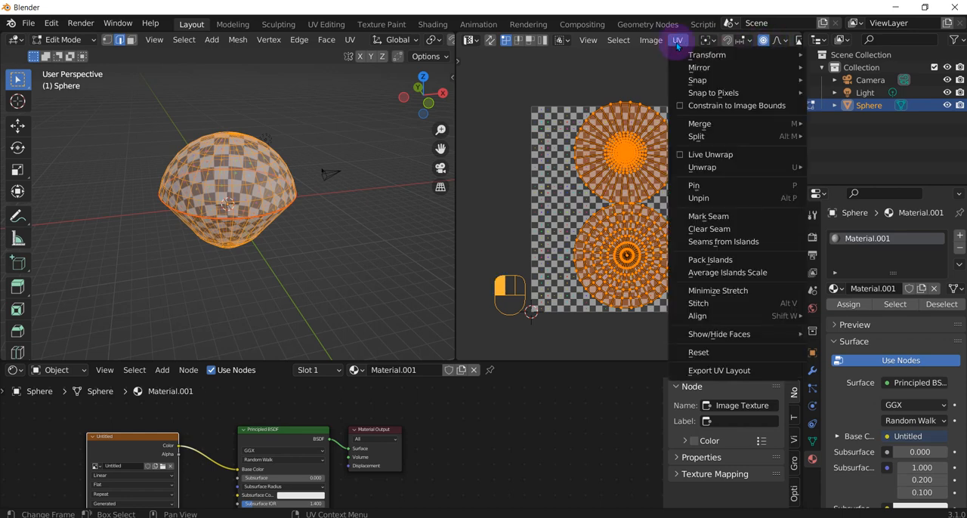
pyautogui.moveTo(737, 260)
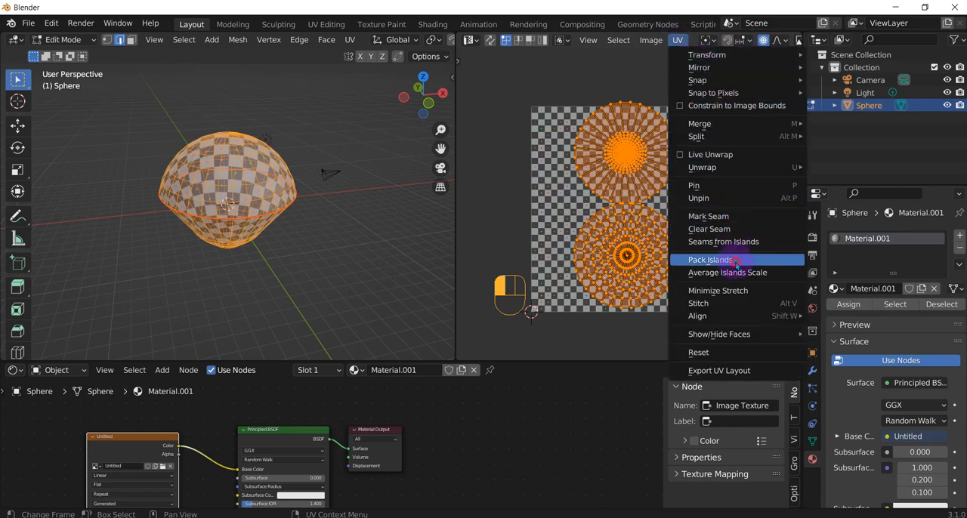
pyautogui.click(708, 259)
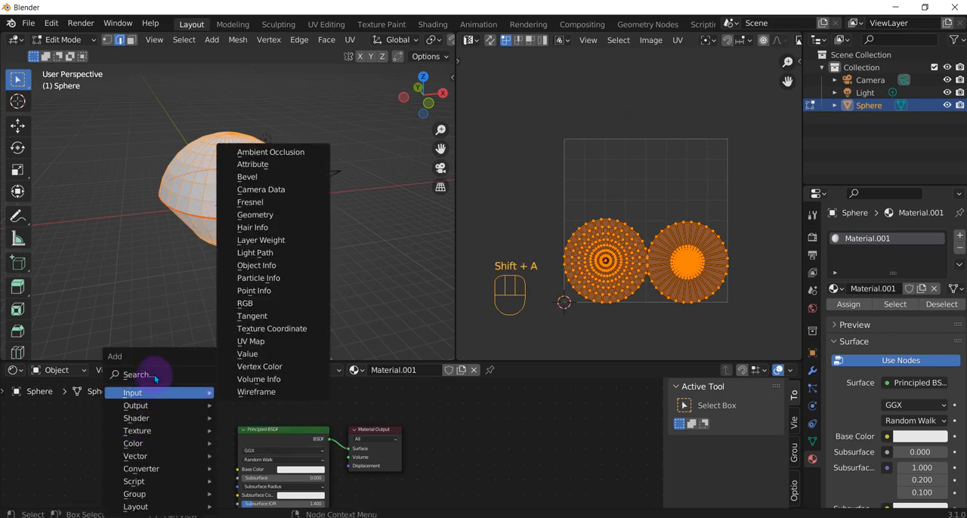
# - Add an Image Texture node and wire its Color into the Principled BSDF Base Color
pyautogui.write('imag')
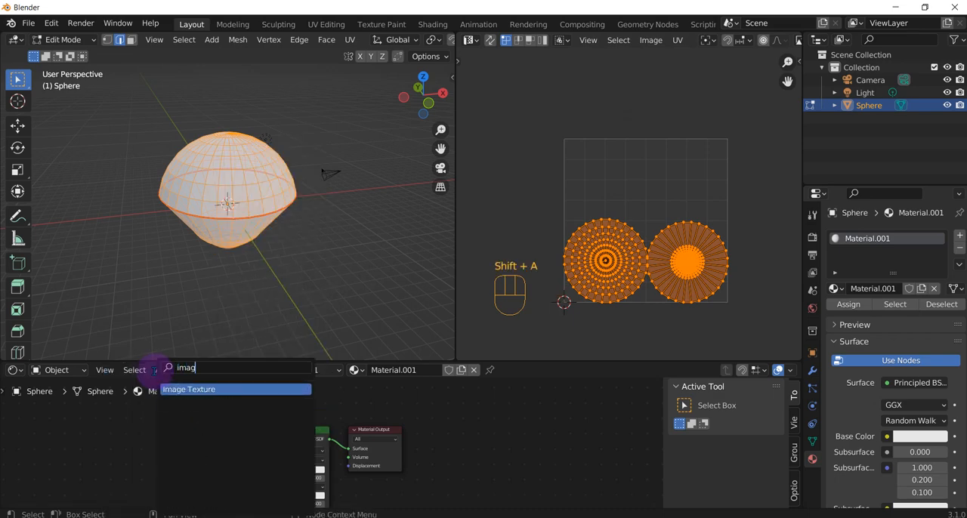
pyautogui.click(188, 390)
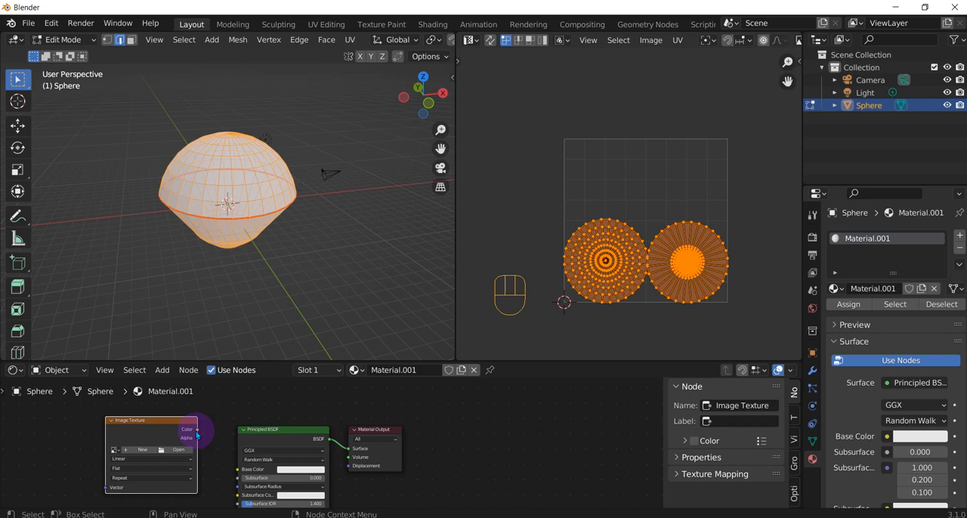
pyautogui.moveTo(195, 429); pyautogui.dragTo(235, 469)
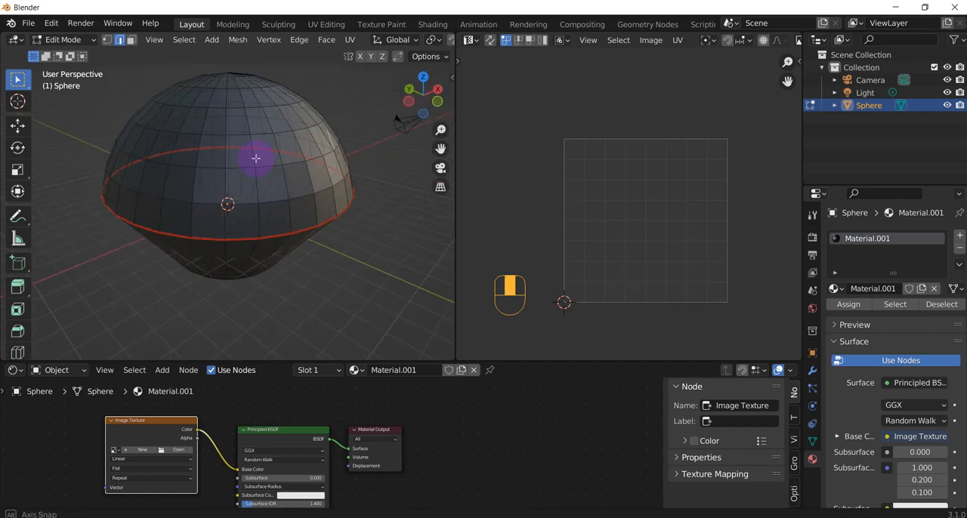
# - Return to Object Mode and create a blank white 1024 px image for the texture node
pyautogui.press('Tab')
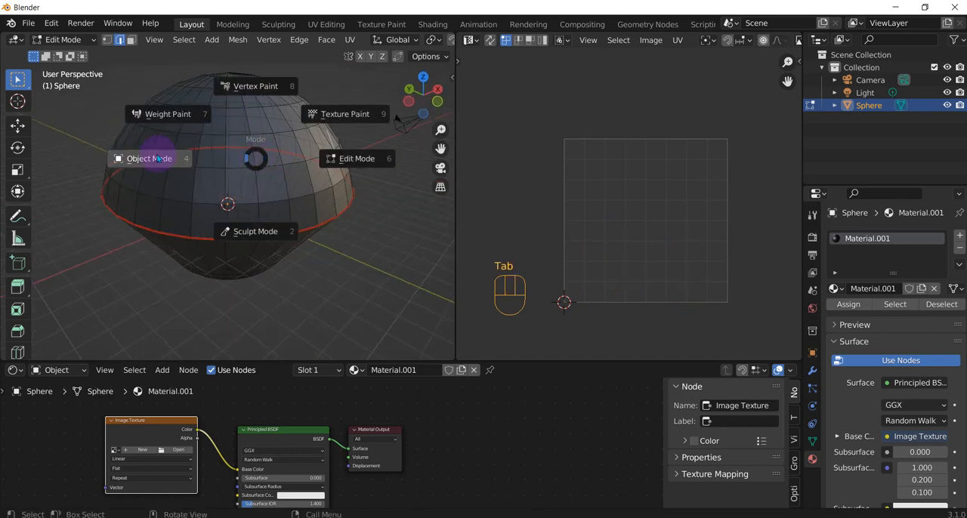
pyautogui.click(149, 158)
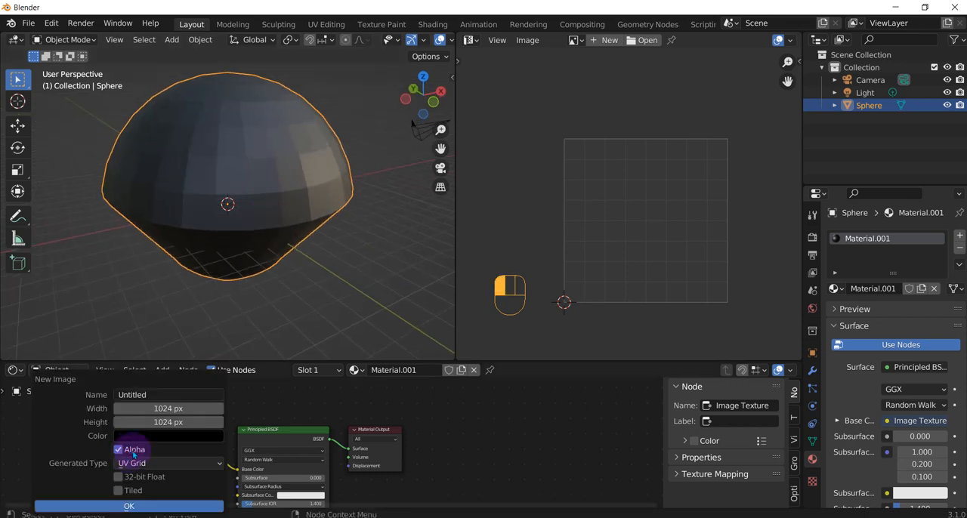
pyautogui.click(167, 463)
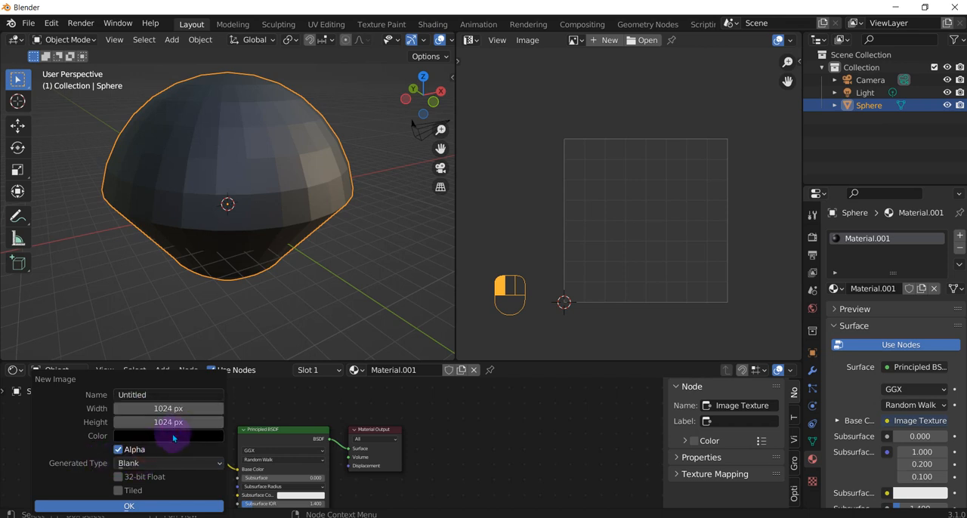
pyautogui.click(169, 436)
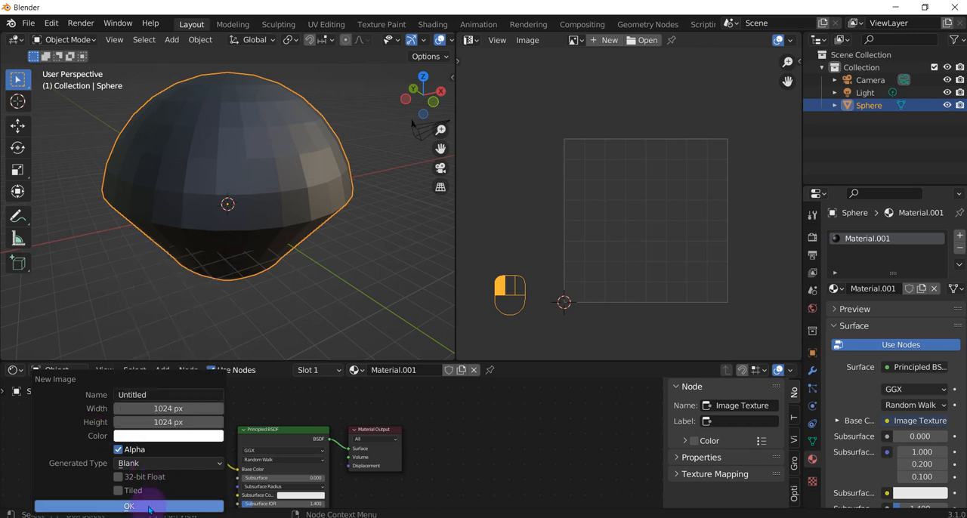
pyautogui.click(128, 506)
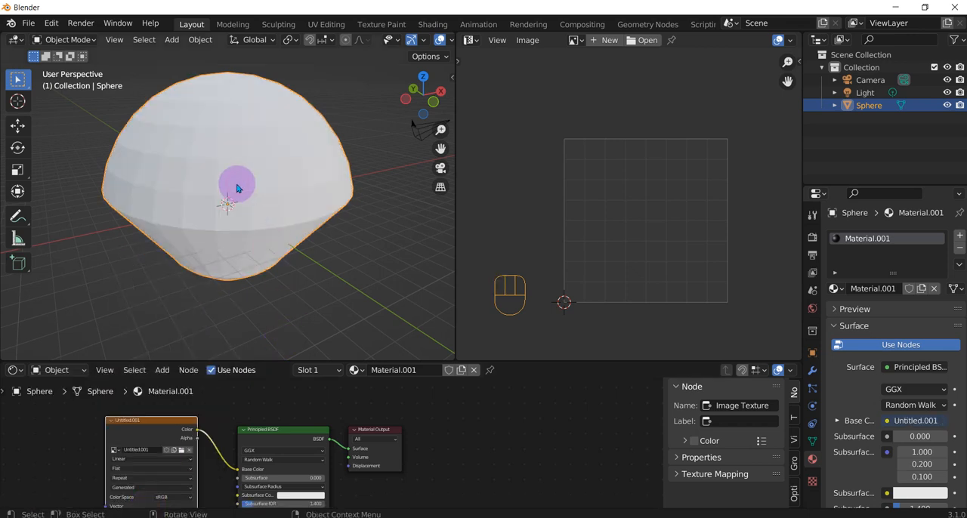
# - Enter Edit Mode with all selected and save the texture as Untitled.001.png on the Desktop
pyautogui.press('Tab')
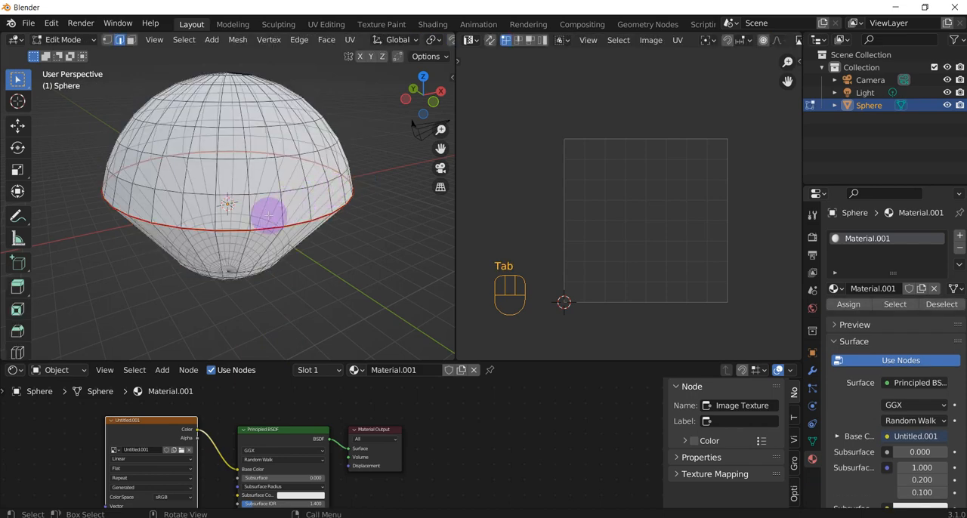
pyautogui.press('a')
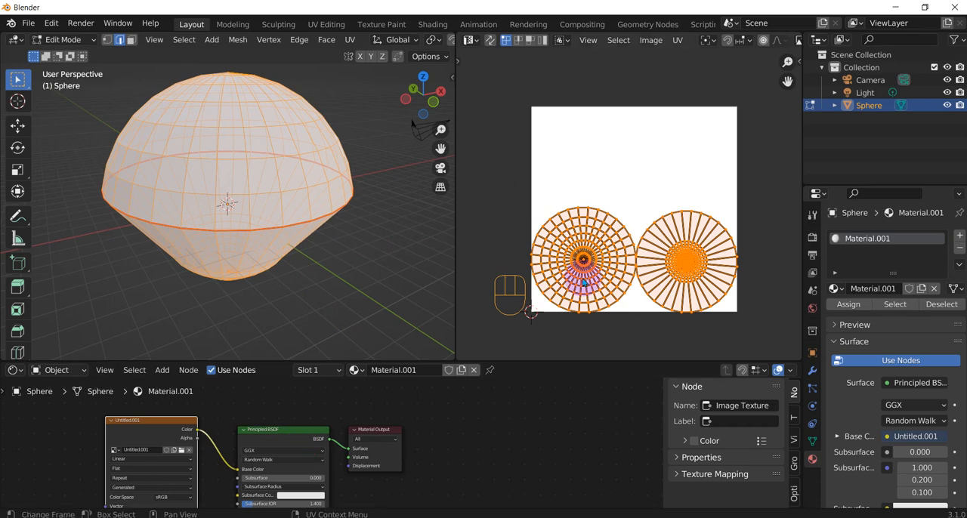
pyautogui.click(650, 40)
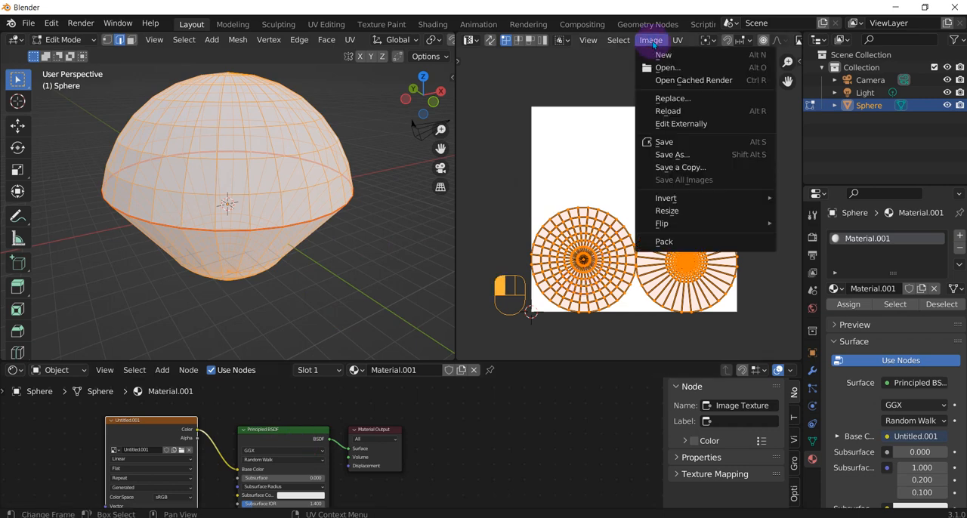
pyautogui.click(672, 154)
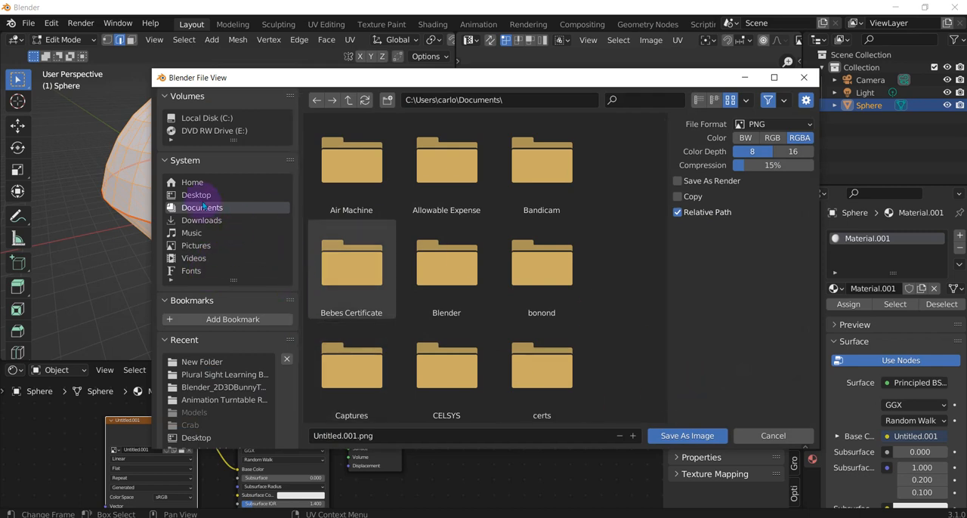
pyautogui.click(196, 195)
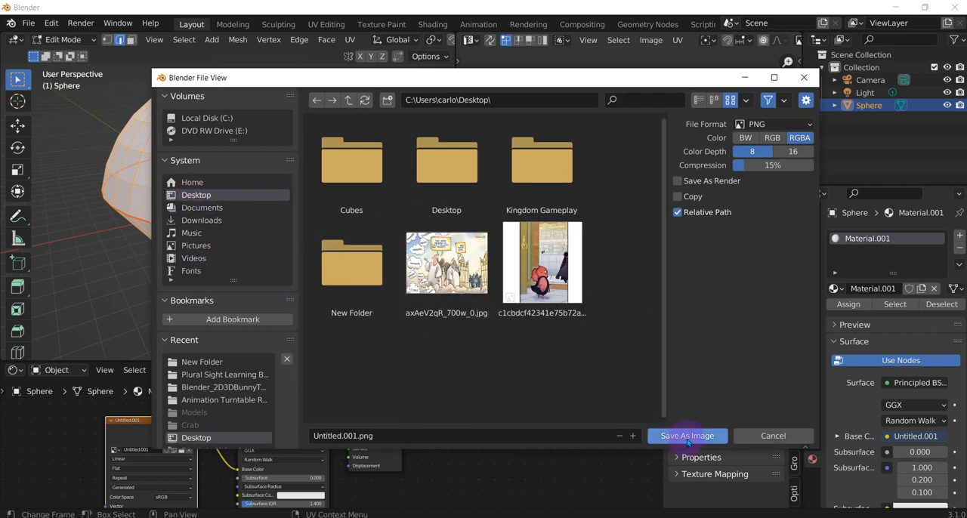
pyautogui.click(686, 436)
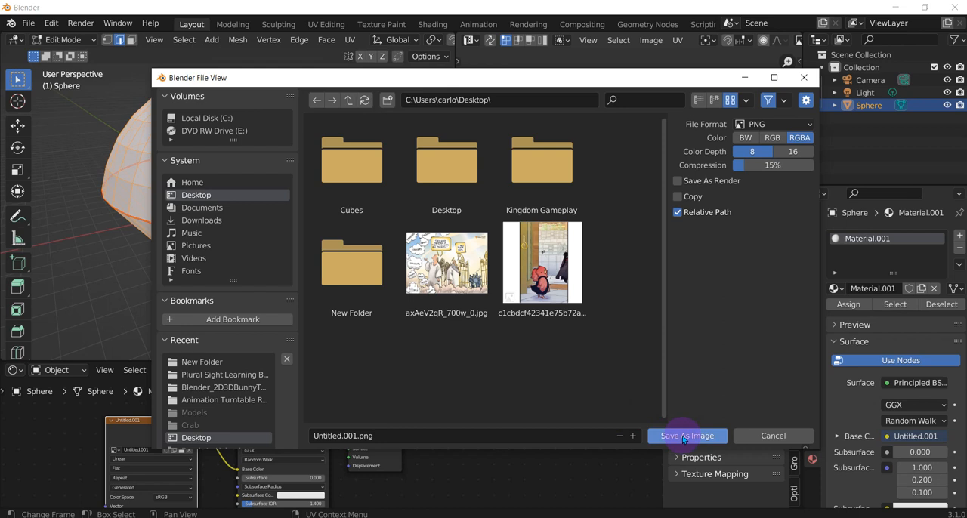
pyautogui.moveTo(687, 436)
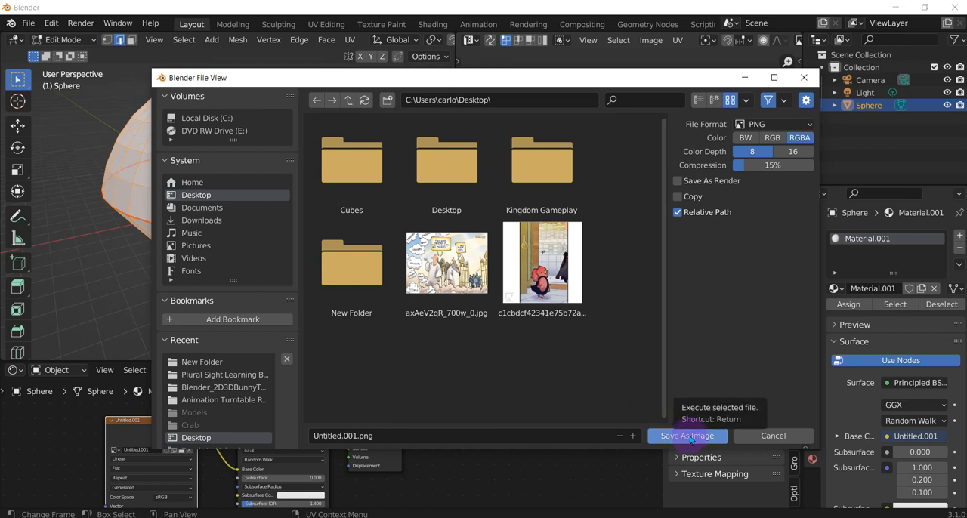
pyautogui.click(686, 435)
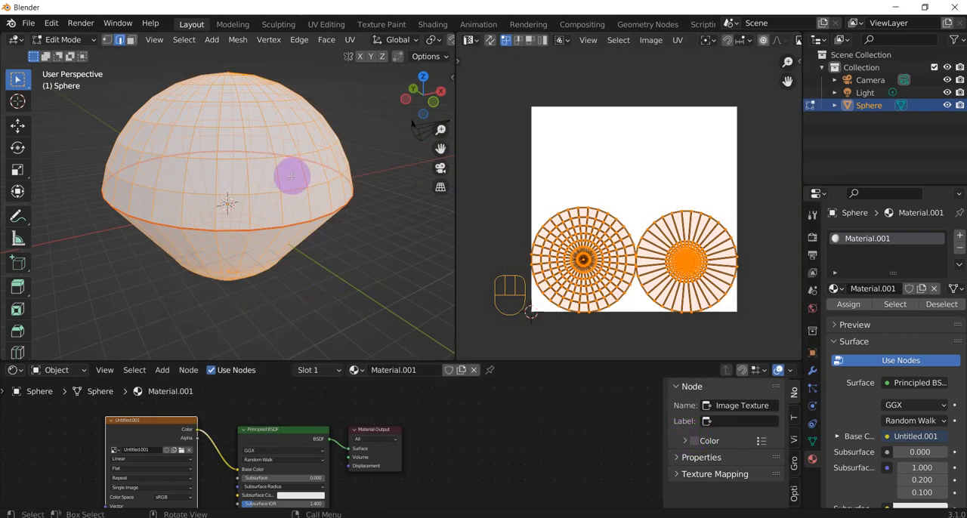
# - Switch the sphere through Object Mode into Texture Paint mode
pyautogui.press('Tab')
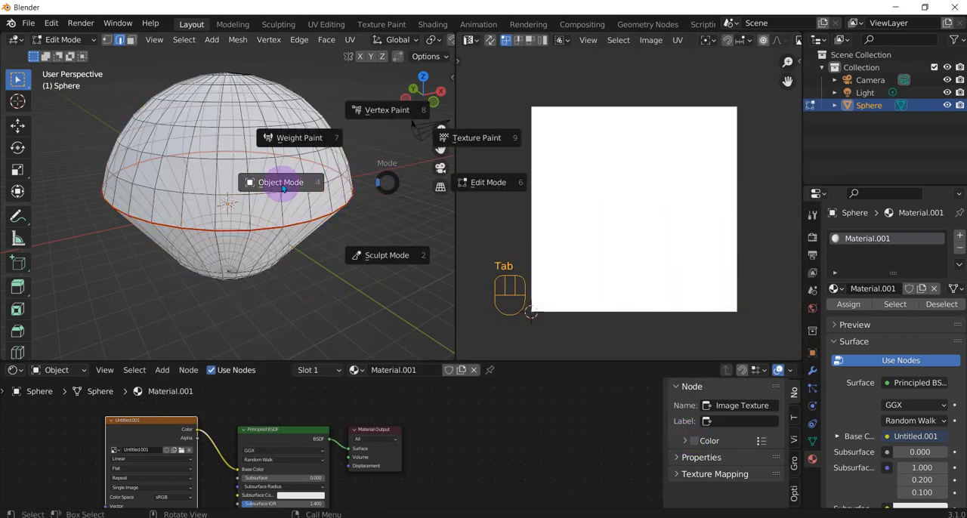
pyautogui.click(281, 182)
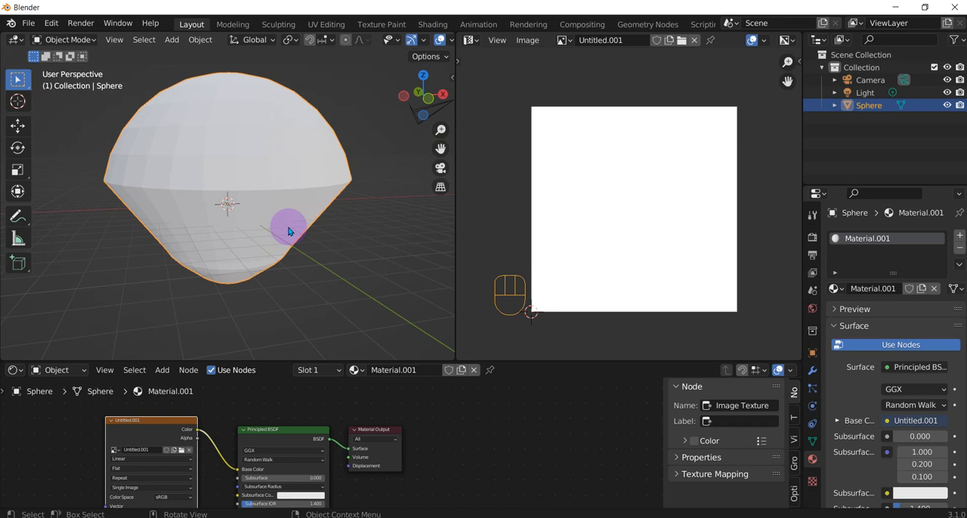
pyautogui.press('Tab')
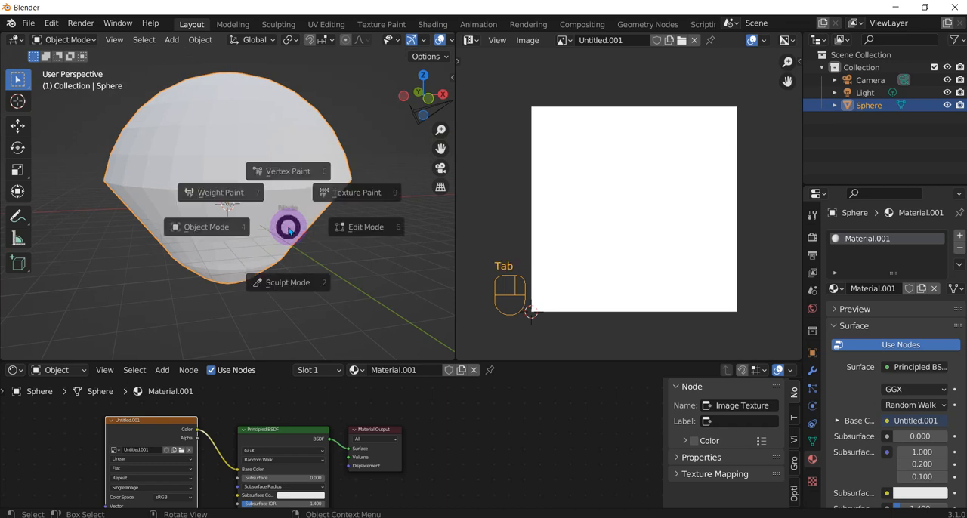
pyautogui.click(357, 192)
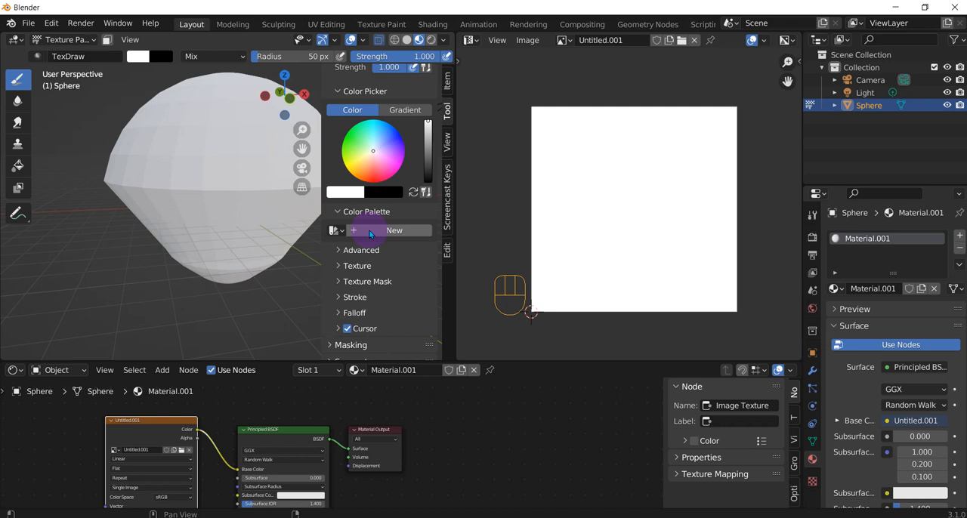
# - Create a new colour palette and add a swatch picked from the colour wheel
pyautogui.click(393, 231)
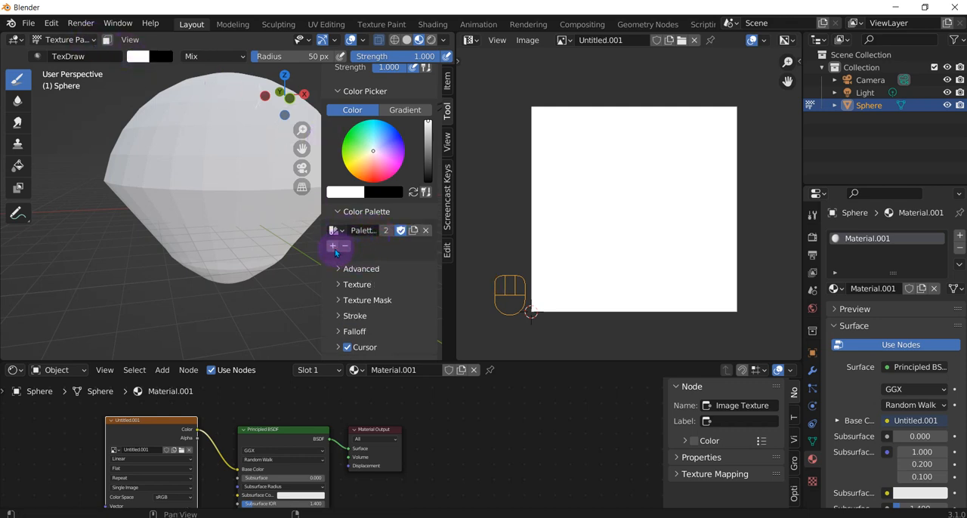
pyautogui.click(330, 246)
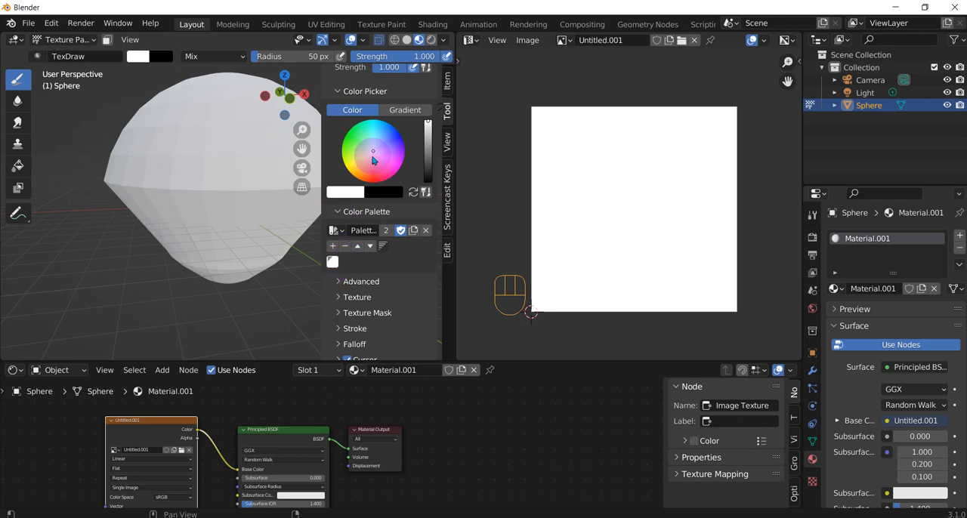
pyautogui.click(373, 151)
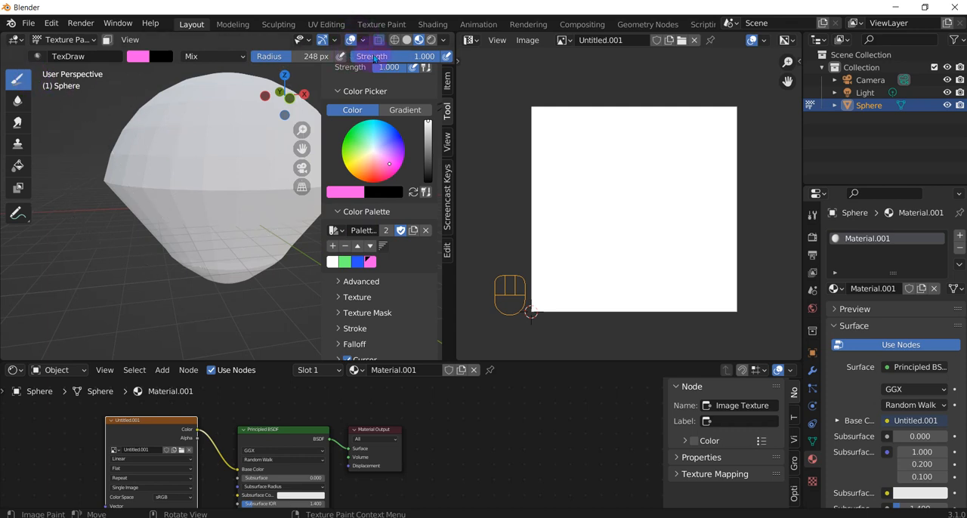
# - Paint a soft pink stroke across the sphere with the TexDraw brush
pyautogui.moveTo(386, 56); pyautogui.dragTo(371, 56)
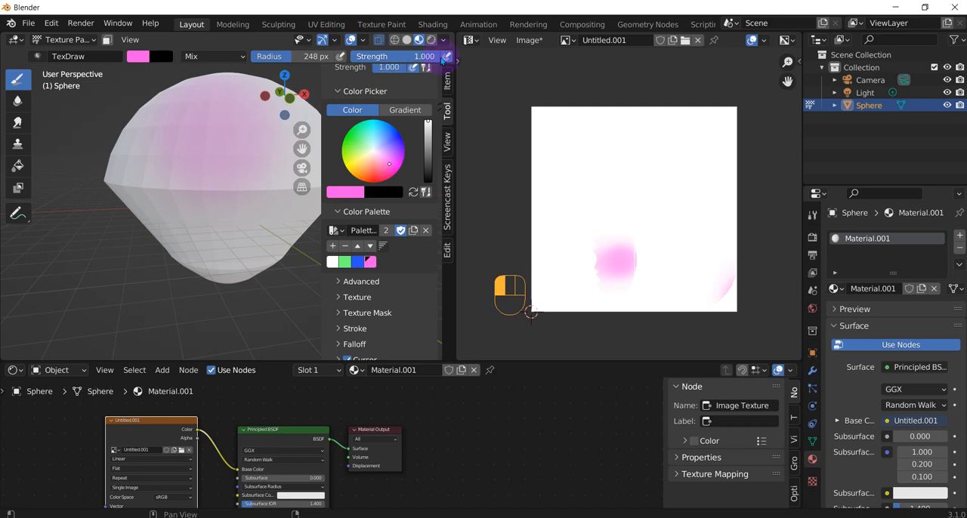
pyautogui.click(227, 146)
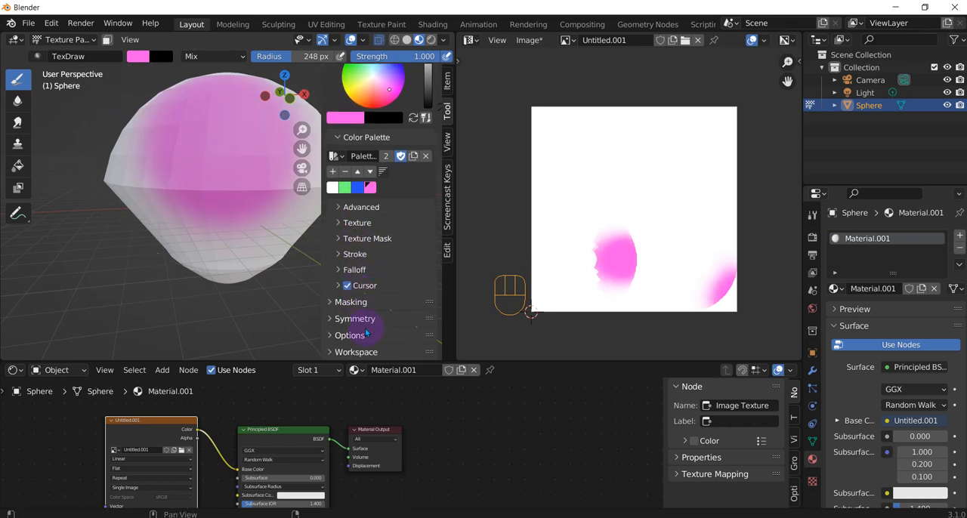
# - Enable Stabilize Stroke in the Stroke panel and expand the Falloff curve settings
pyautogui.click(355, 254)
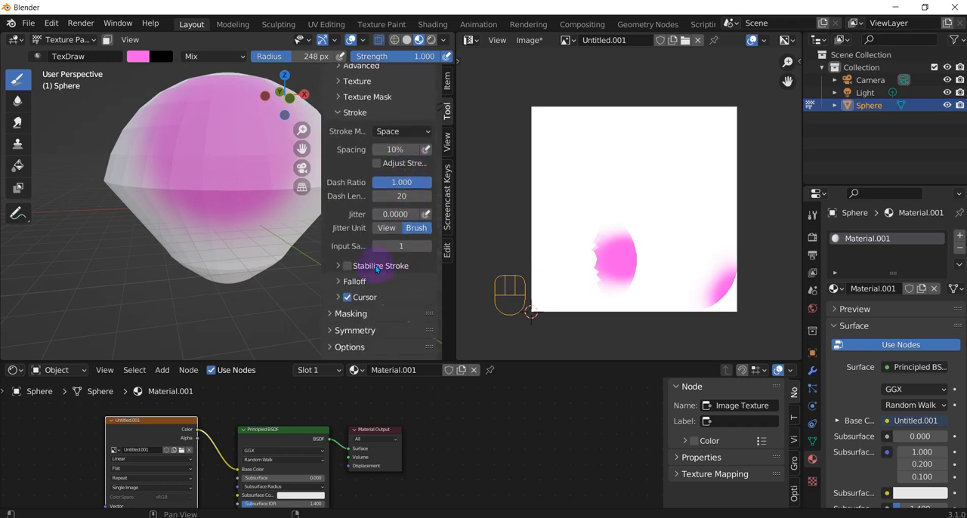
pyautogui.click(346, 265)
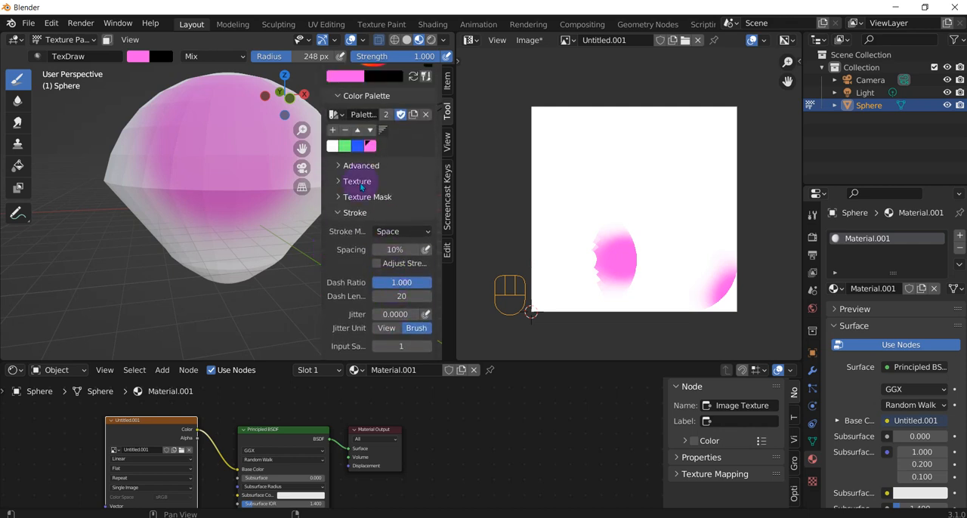
pyautogui.click(361, 165)
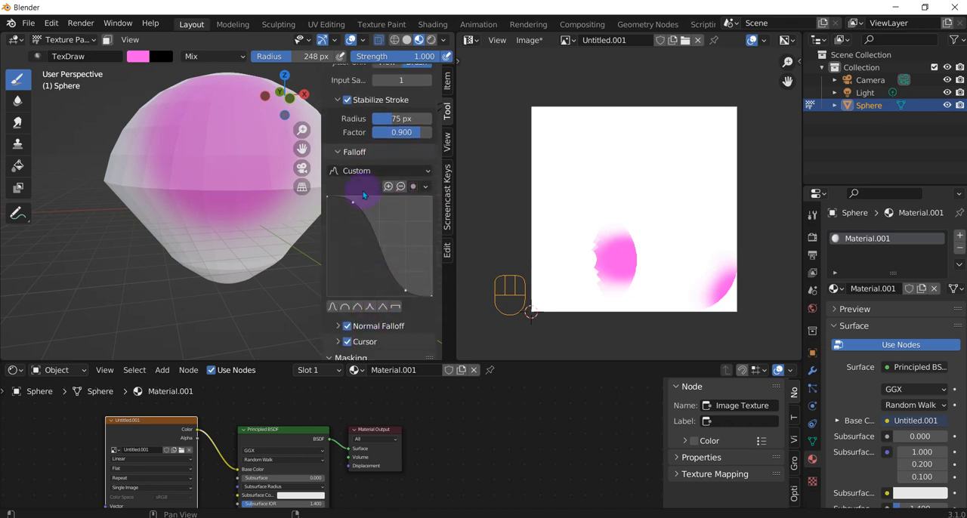
# - Paint with Constant falloff, then switch back to the Custom falloff curve
pyautogui.click(382, 170)
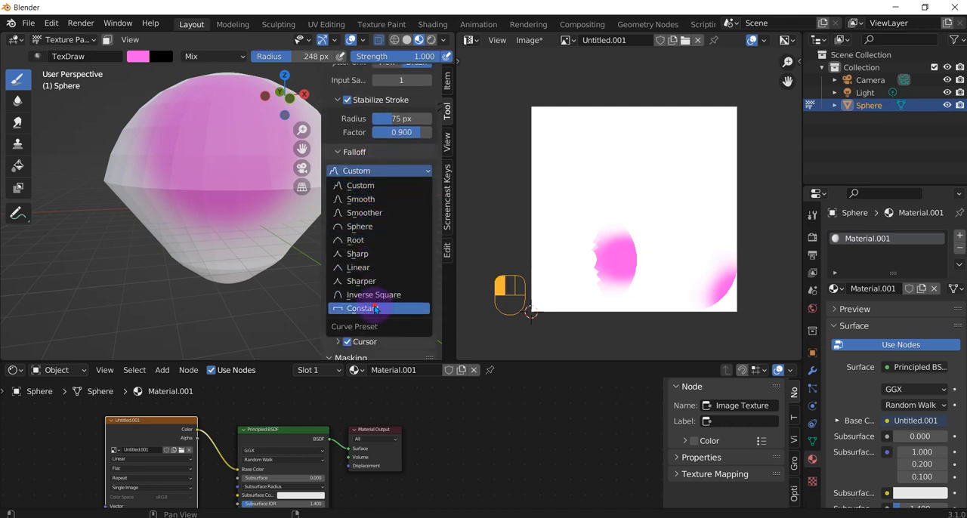
pyautogui.click(362, 308)
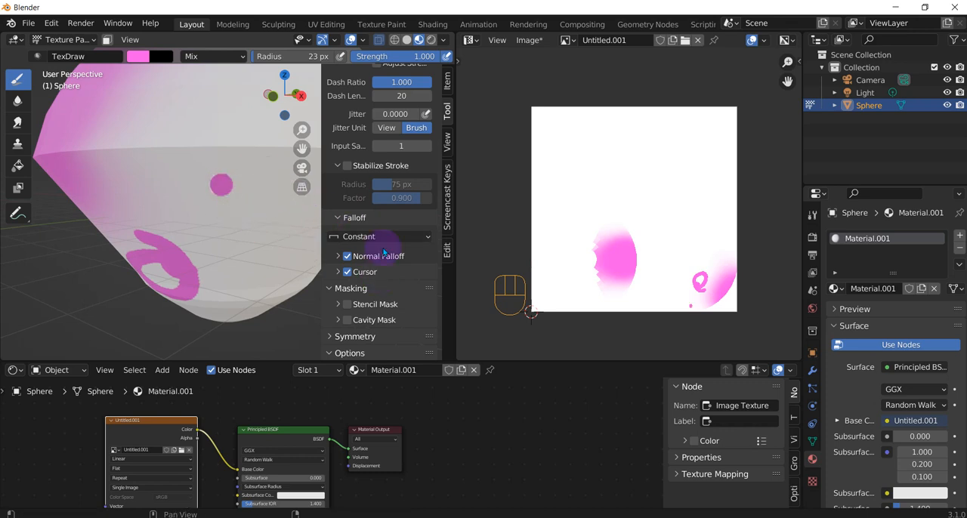
pyautogui.click(378, 237)
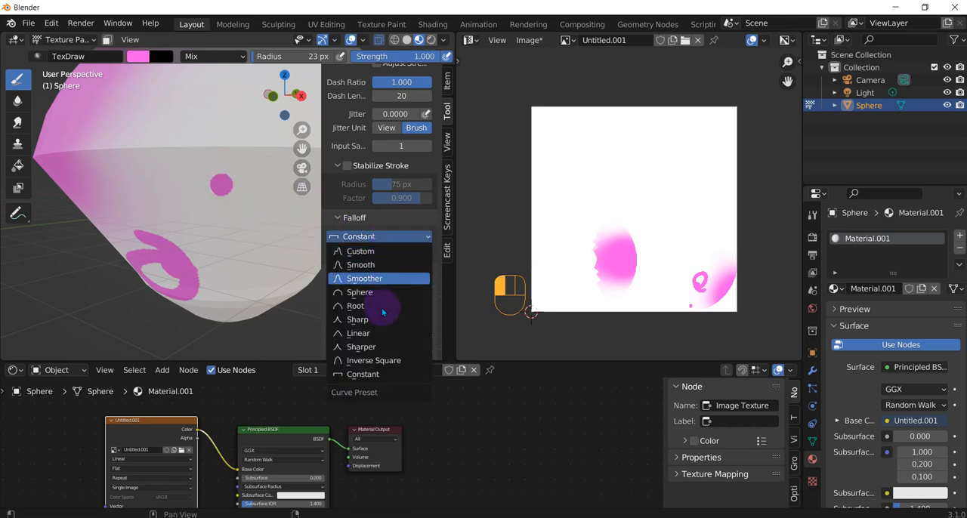
pyautogui.moveTo(361, 251)
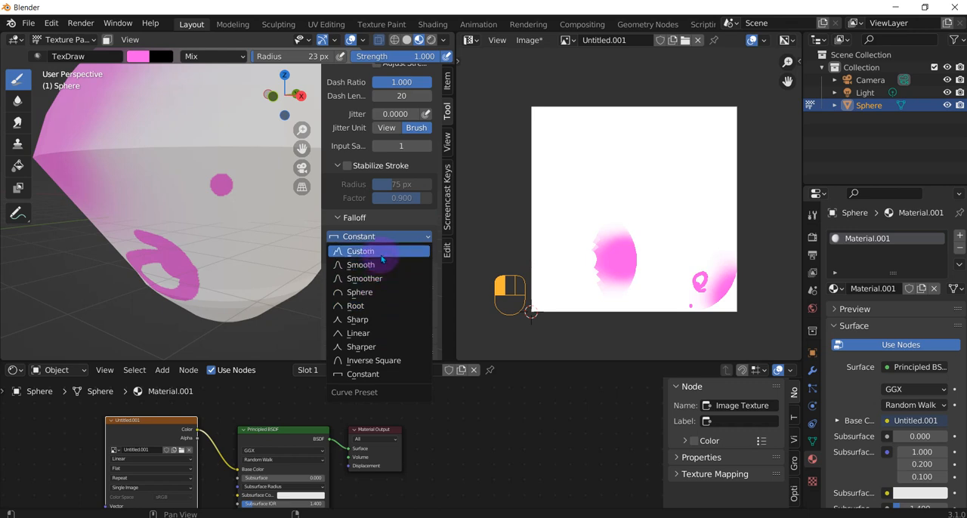
pyautogui.click(360, 250)
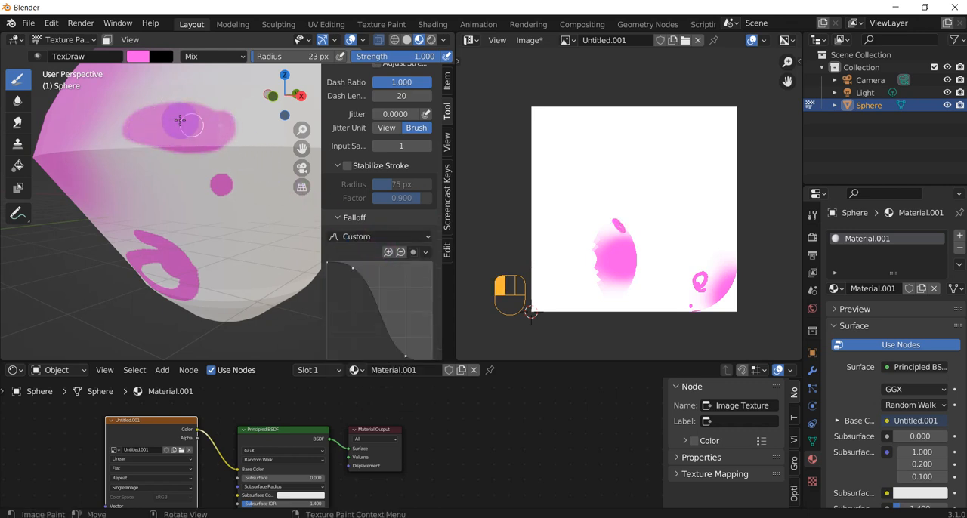
pyautogui.moveTo(189, 121); pyautogui.dragTo(247, 153)
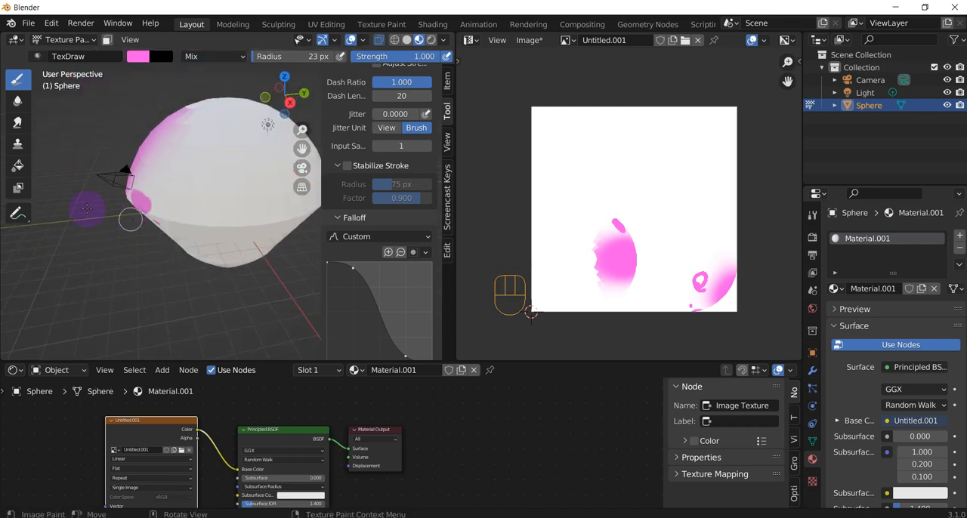
# - Fill the whole sphere with blue using the Fill tool
pyautogui.click(17, 166)
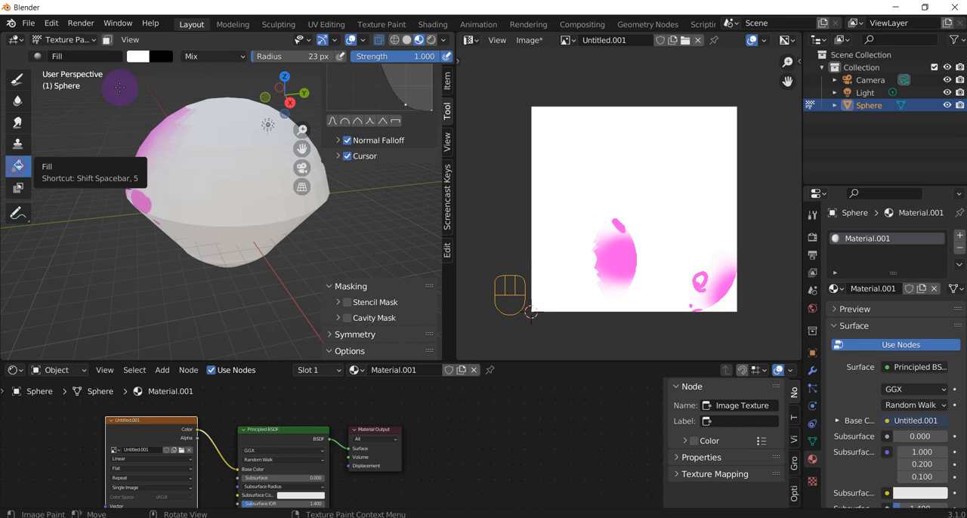
pyautogui.click(138, 56)
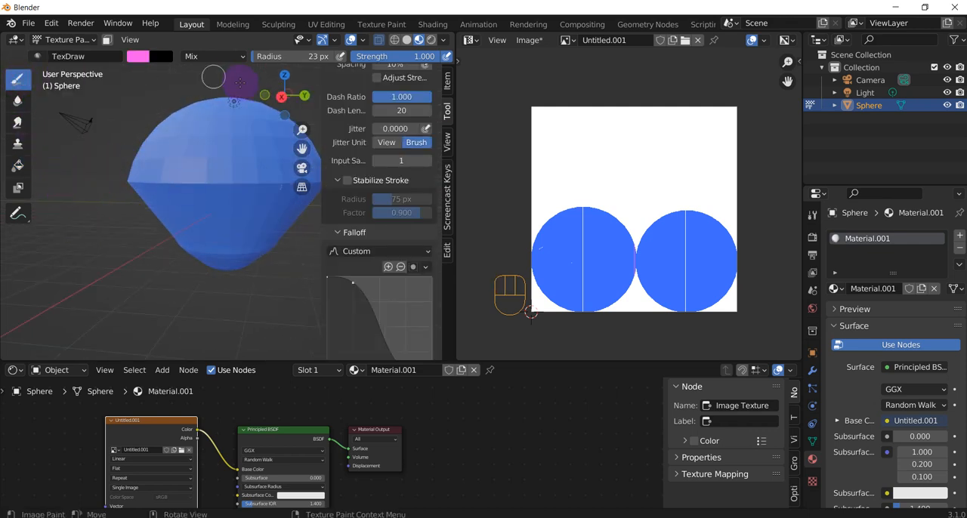
pyautogui.click(138, 56)
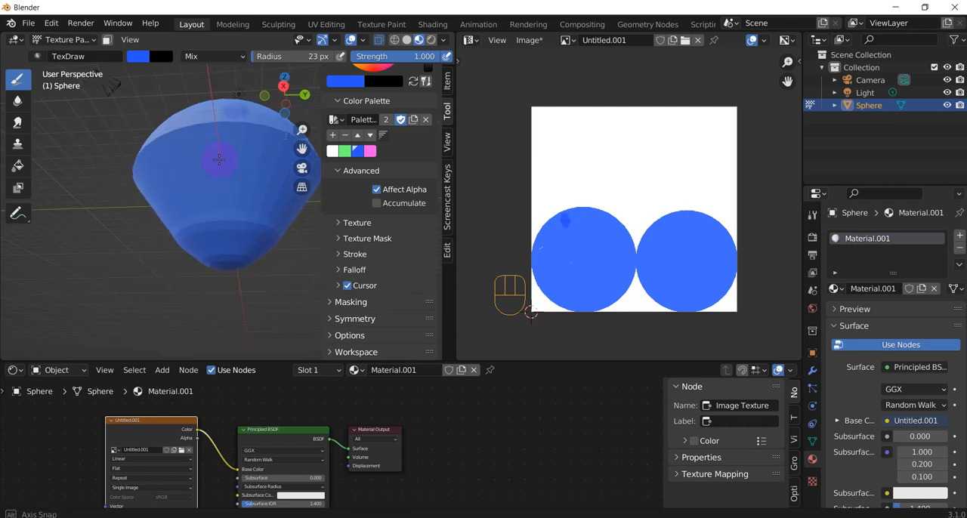
# - Dab darker blue marks over the blue sphere with the TexDraw brush
pyautogui.moveTo(219, 159); pyautogui.dragTo(189, 151)
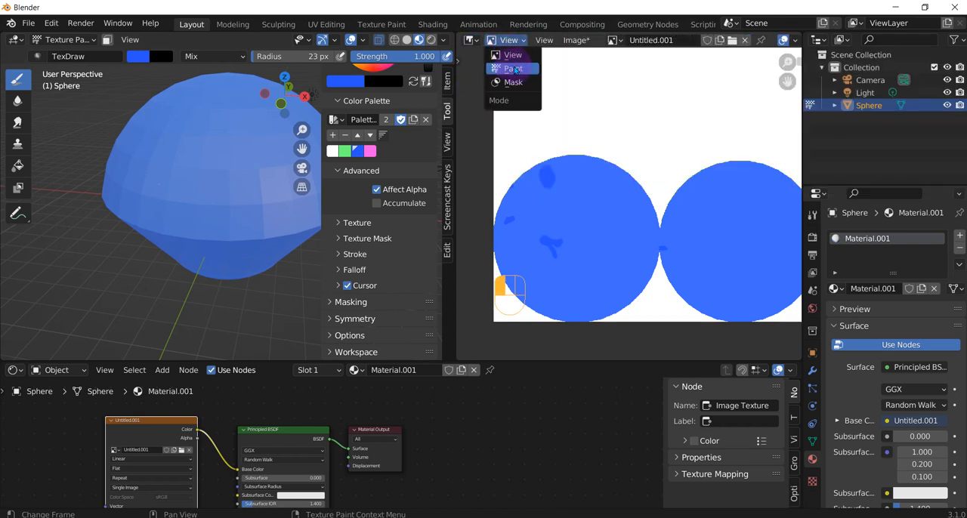
# - Enable Paint mode in the image editor and brush a light green patch onto the texture with the green swatch
pyautogui.click(514, 68)
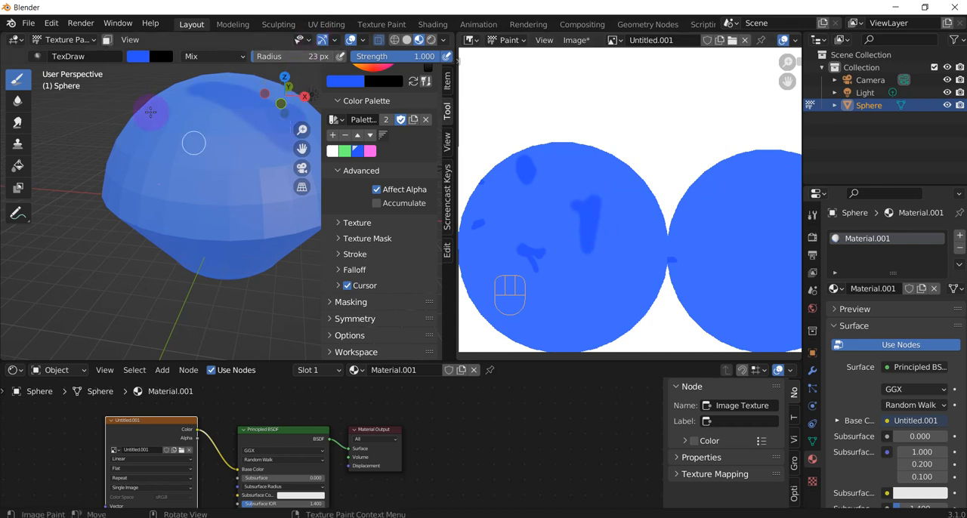
pyautogui.click(137, 56)
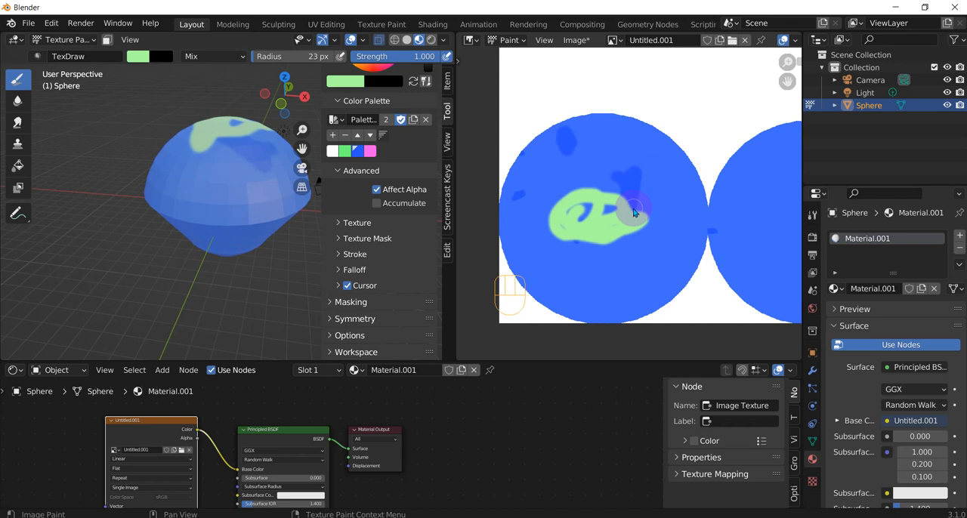
pyautogui.moveTo(635, 212); pyautogui.dragTo(594, 121)
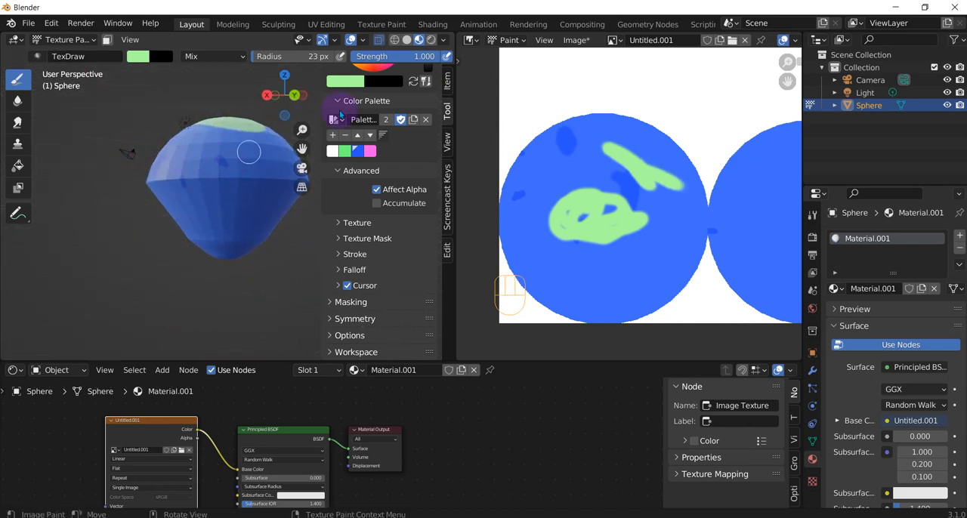
pyautogui.press('KP_1')
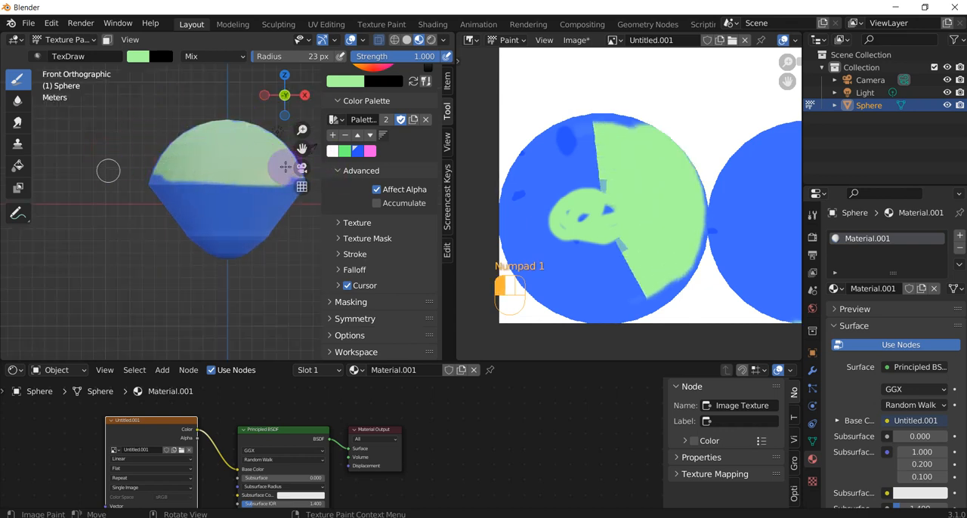
# - Brush light green across the sphere's upper half from the front view
pyautogui.moveTo(286, 167); pyautogui.dragTo(140, 182)
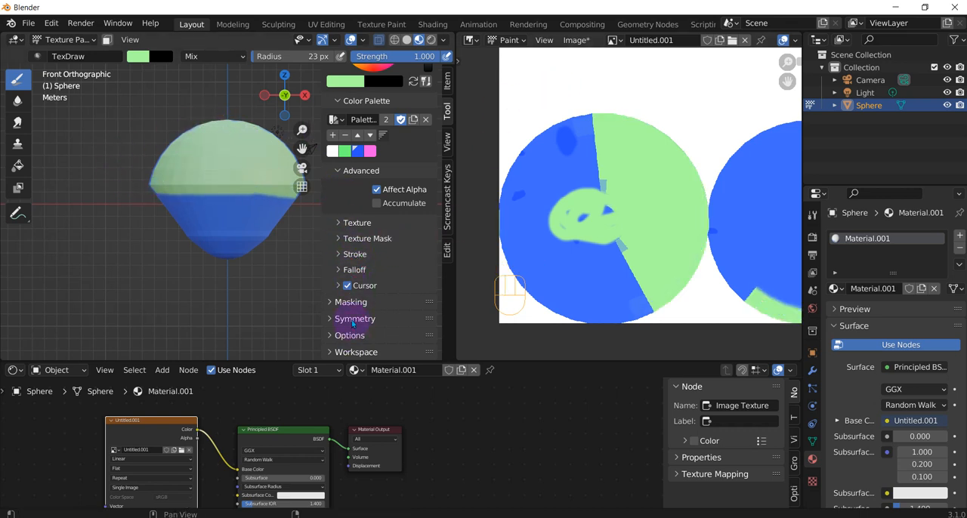
# - Expand the Symmetry settings and brush green patches over the sphere's blue lower part
pyautogui.click(355, 318)
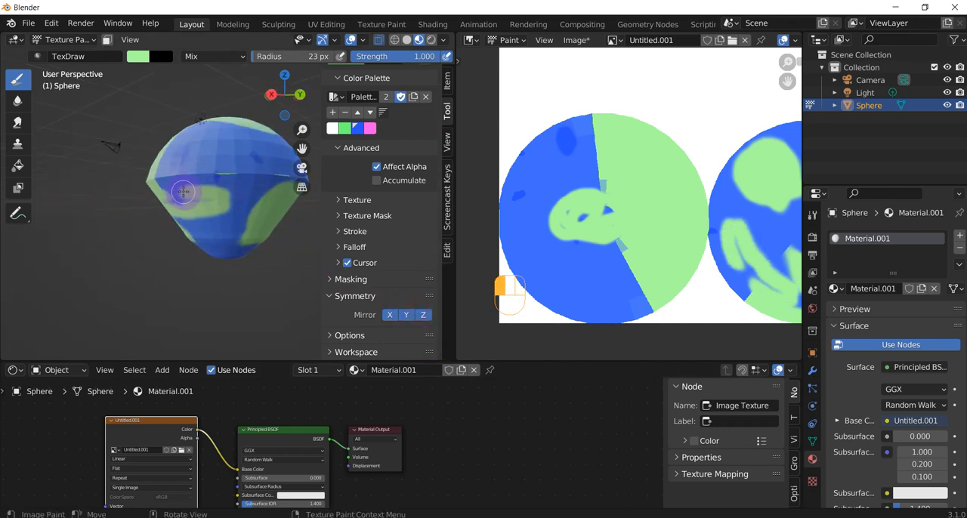
pyautogui.moveTo(184, 191); pyautogui.dragTo(221, 198)
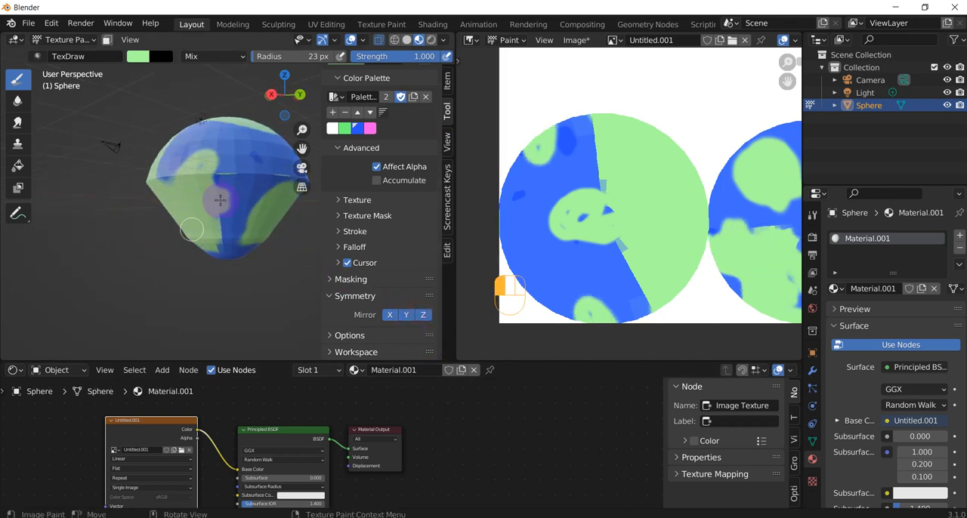